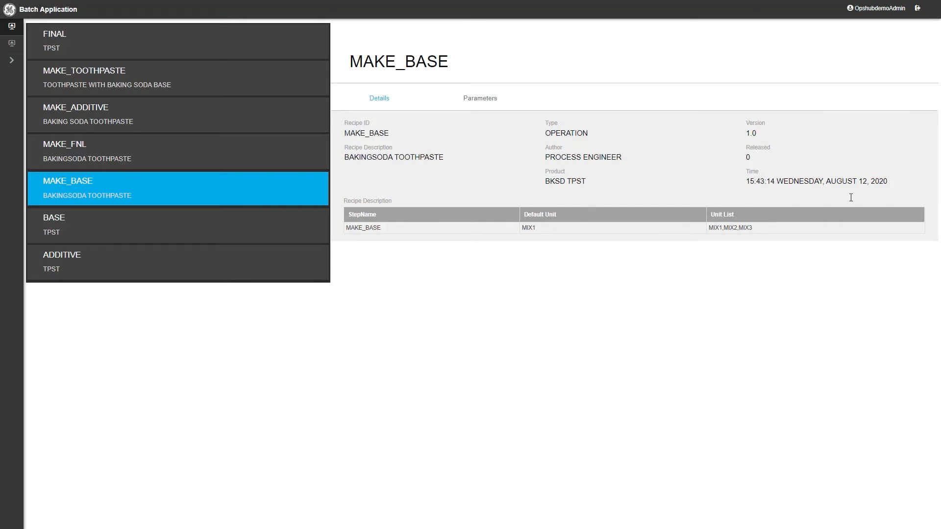
mouse_move(876, 488)
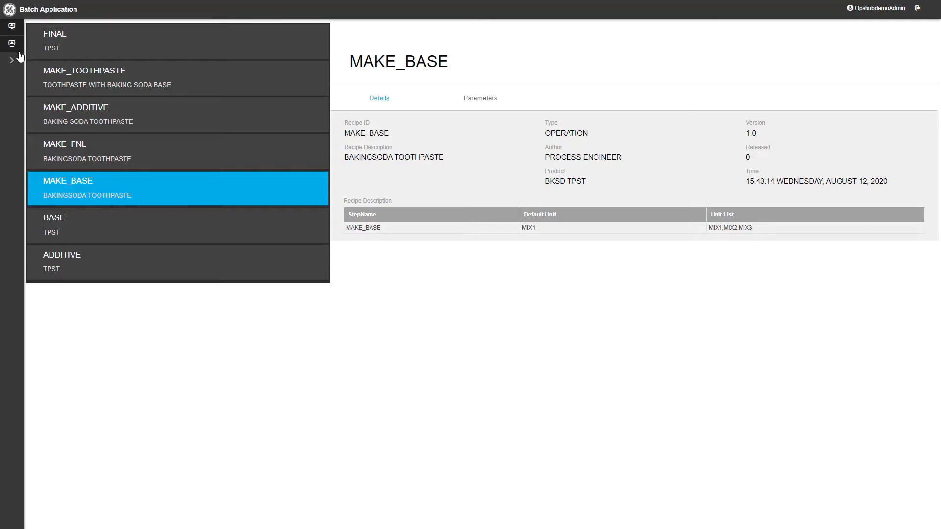
Expand the left sidebar so the Recipes and Batches labels appear
click(12, 57)
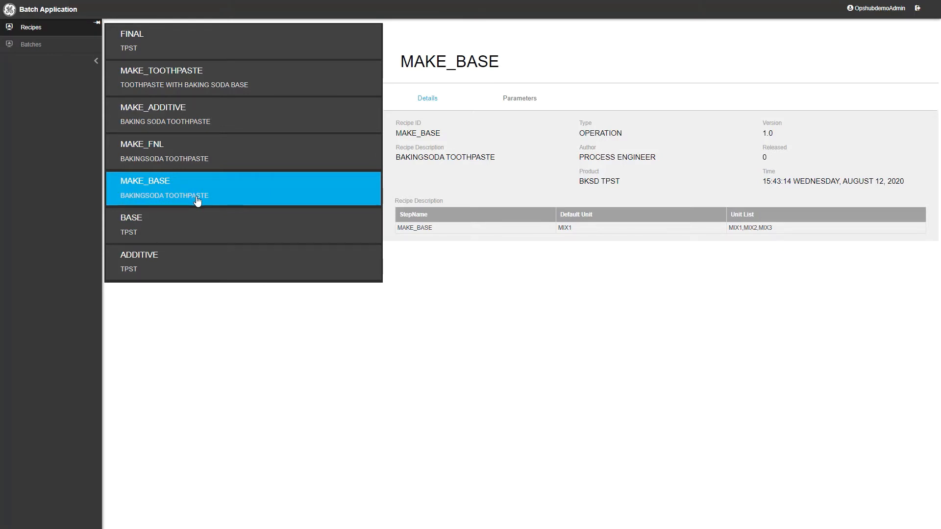
mouse_move(639, 192)
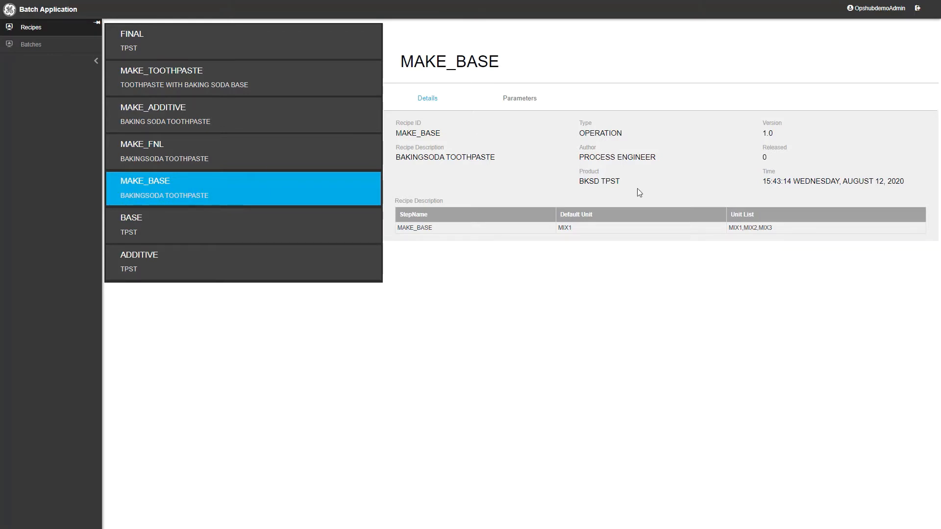
mouse_move(555, 168)
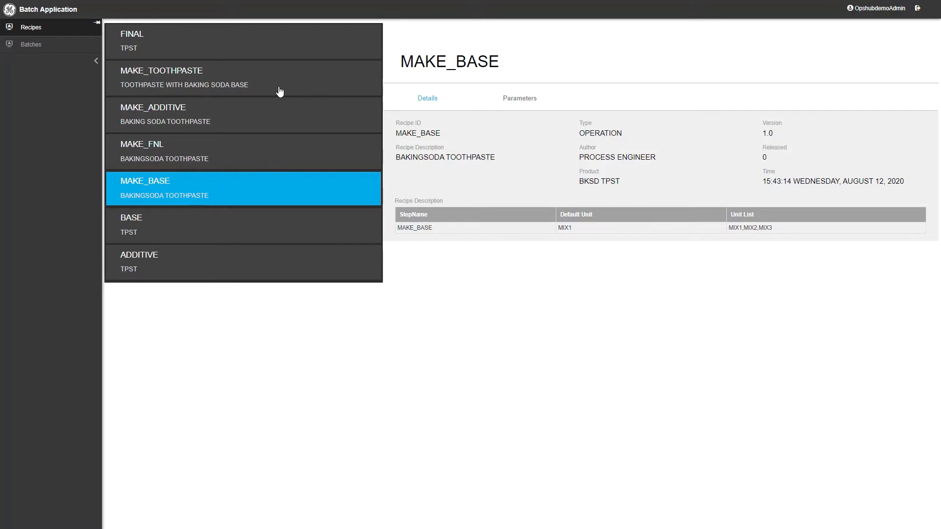
Show the MAKE_TOOTHPASTE recipe's Details with steps BASE:1, ADDITIVE:1 and FINAL:1
click(184, 78)
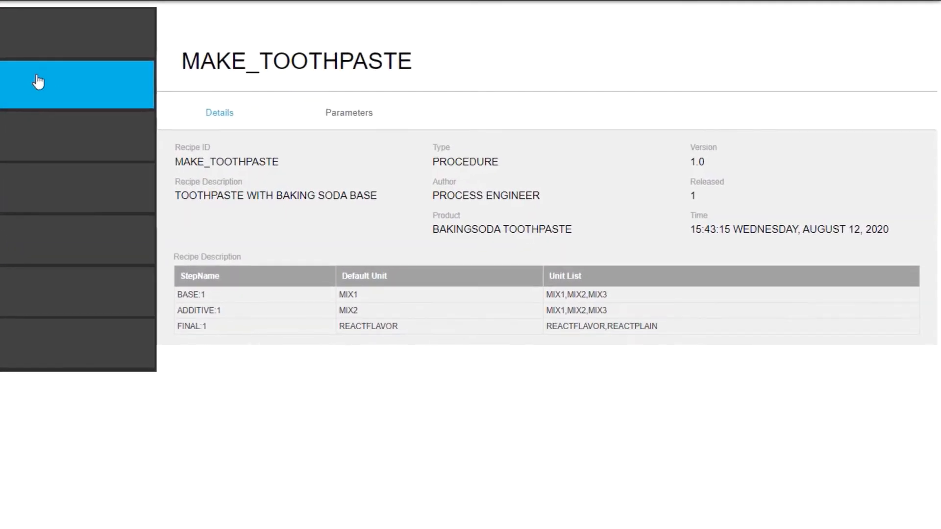
mouse_move(257, 90)
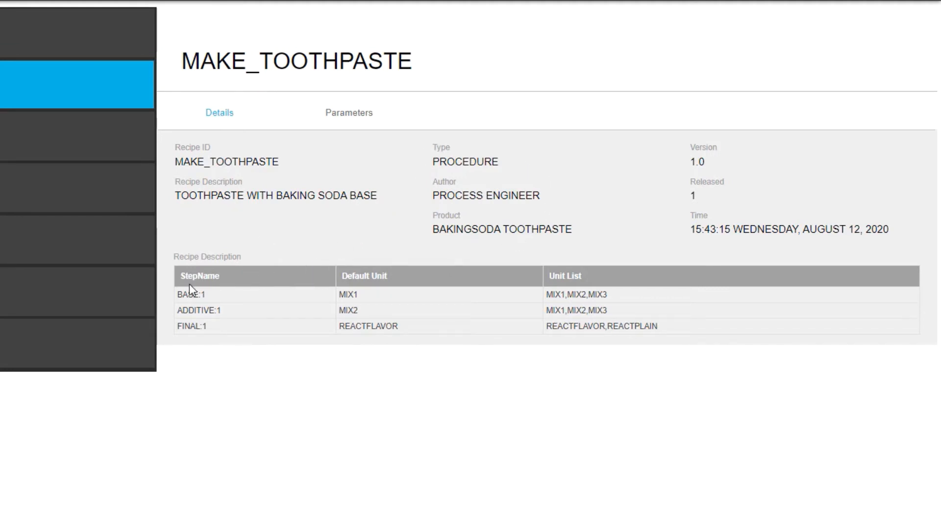
click(199, 294)
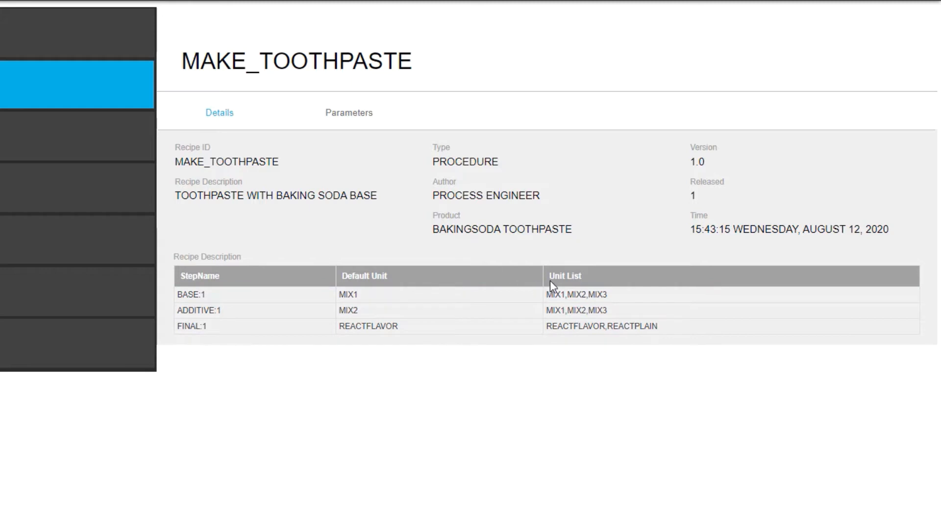
mouse_move(579, 357)
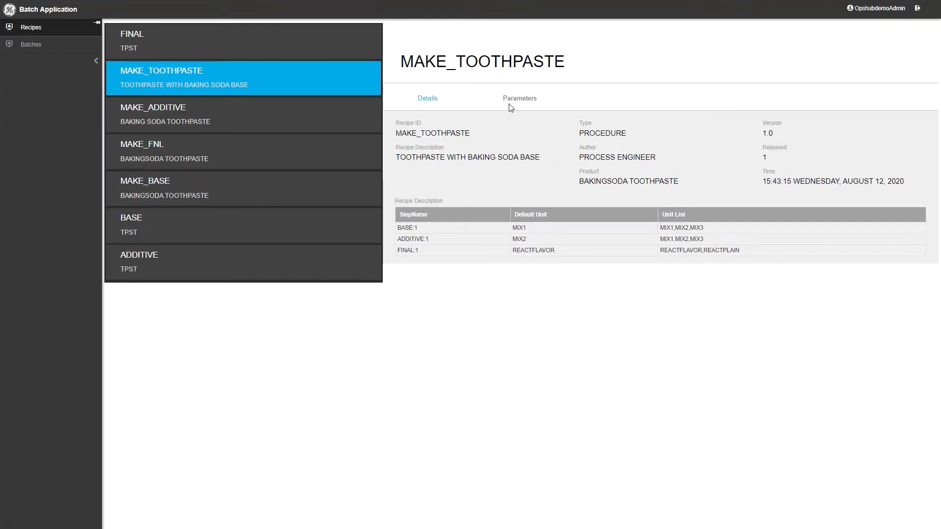
Show MAKE_TOOTHPASTE's parameters, including BAKINGSODA_AMT 50 LBS and FLAVOR WINTERGREEN
click(519, 98)
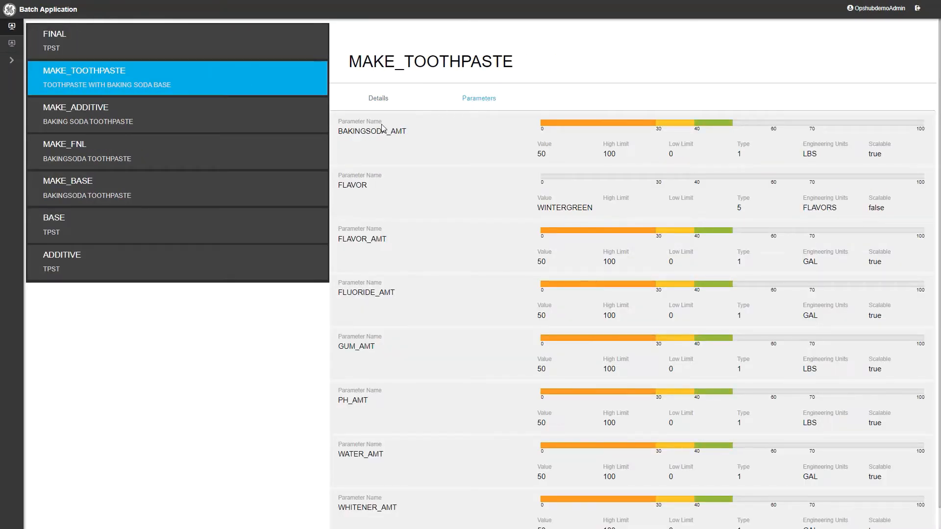
mouse_move(362, 267)
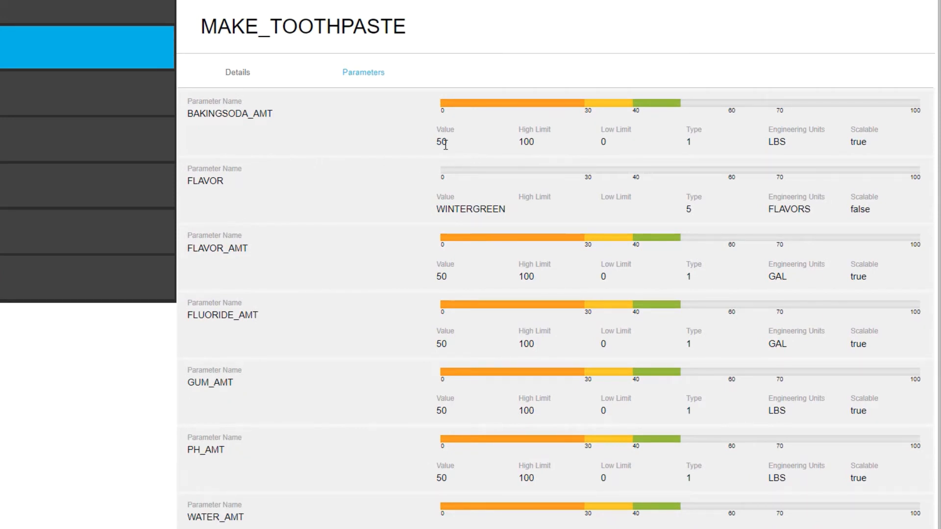
mouse_move(442, 427)
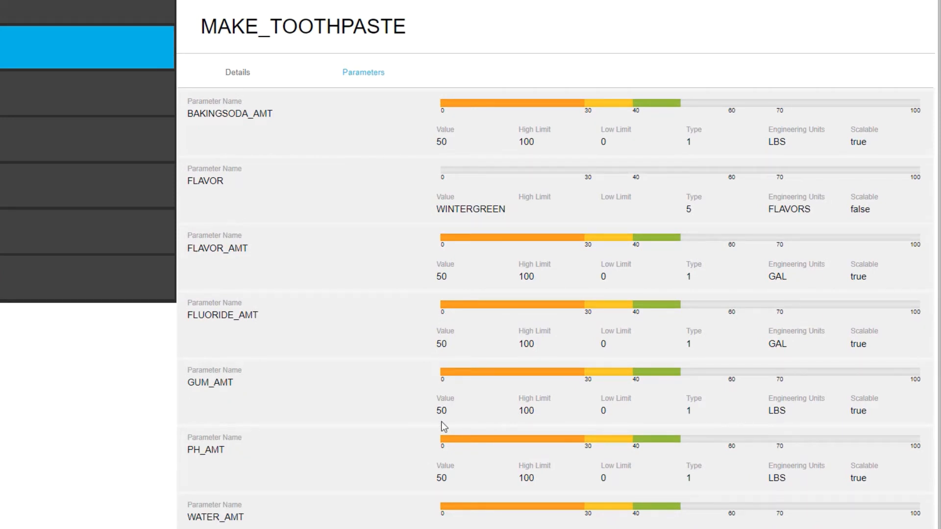
mouse_move(451, 490)
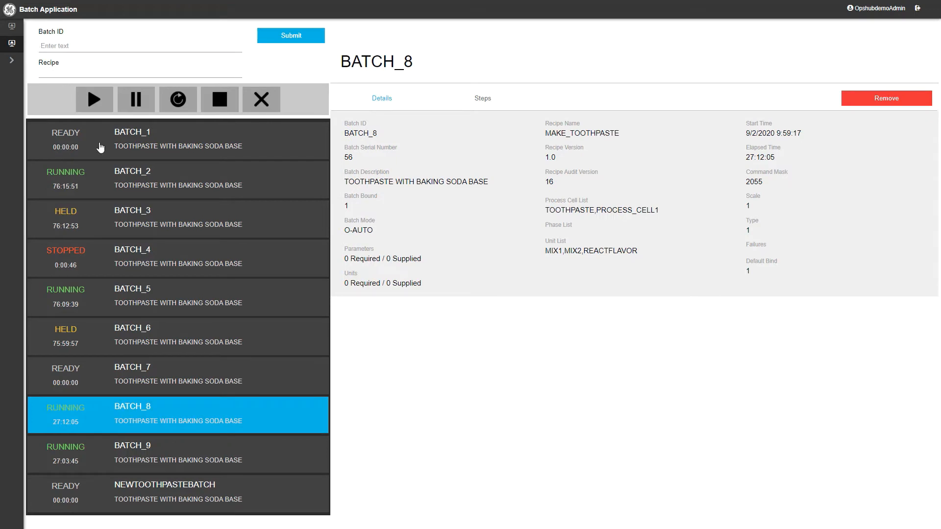
mouse_move(106, 330)
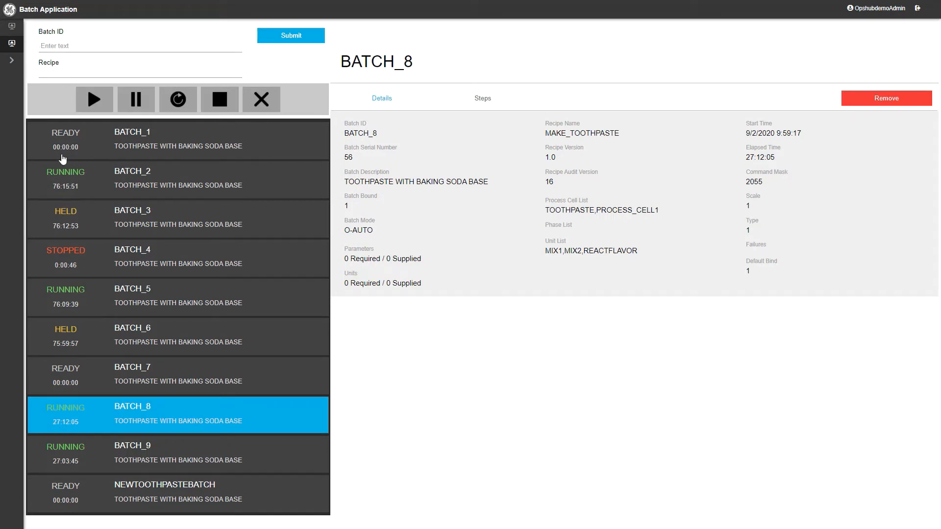
mouse_move(69, 273)
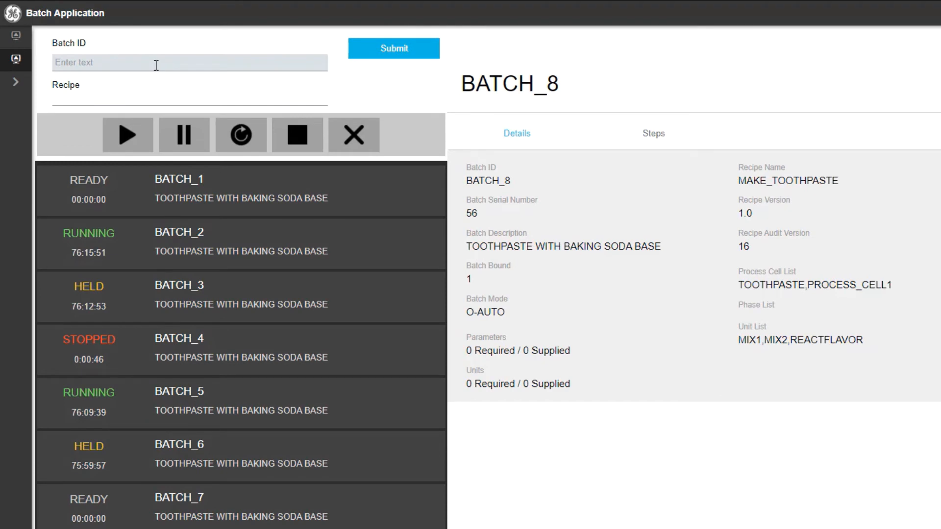
Create batch Batch_10 from the MAKE_TOOTHPASTE recipe and show its READY details
click(189, 63)
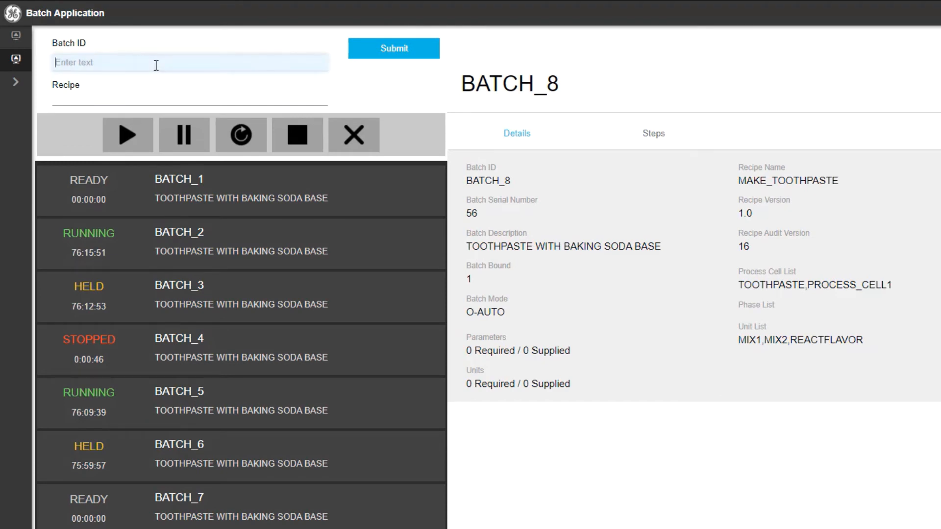
text(Batch_10)
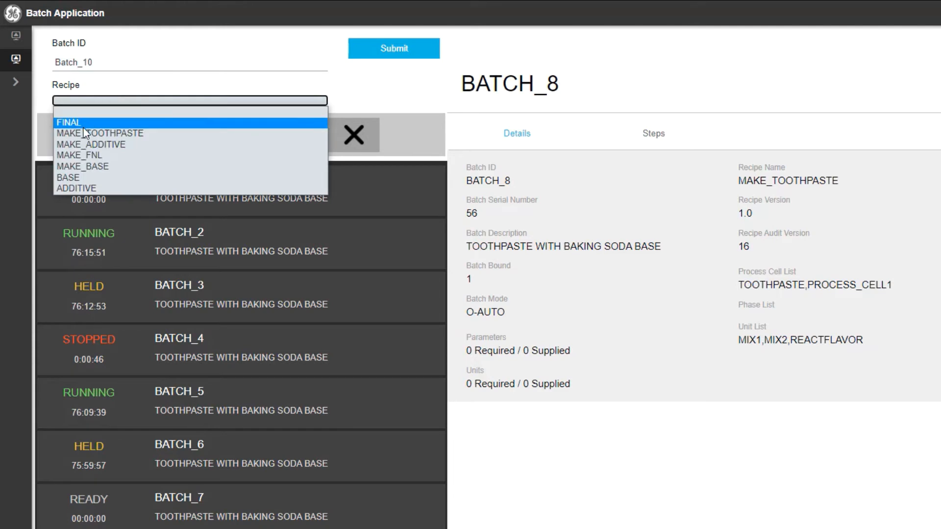
click(100, 133)
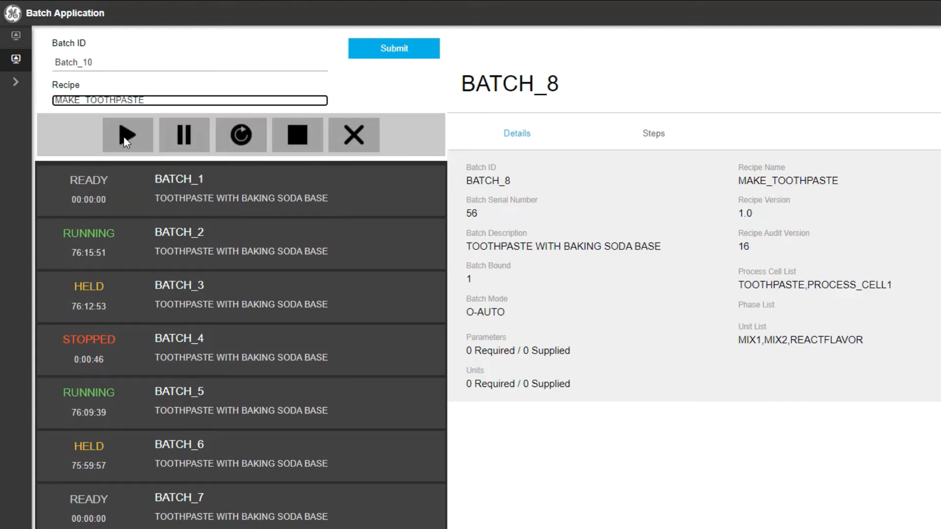
click(393, 48)
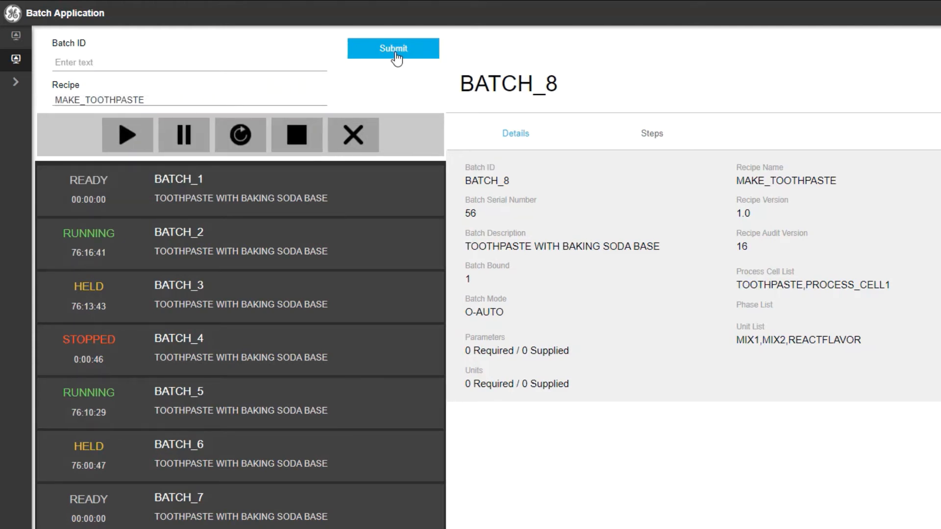
click(392, 48)
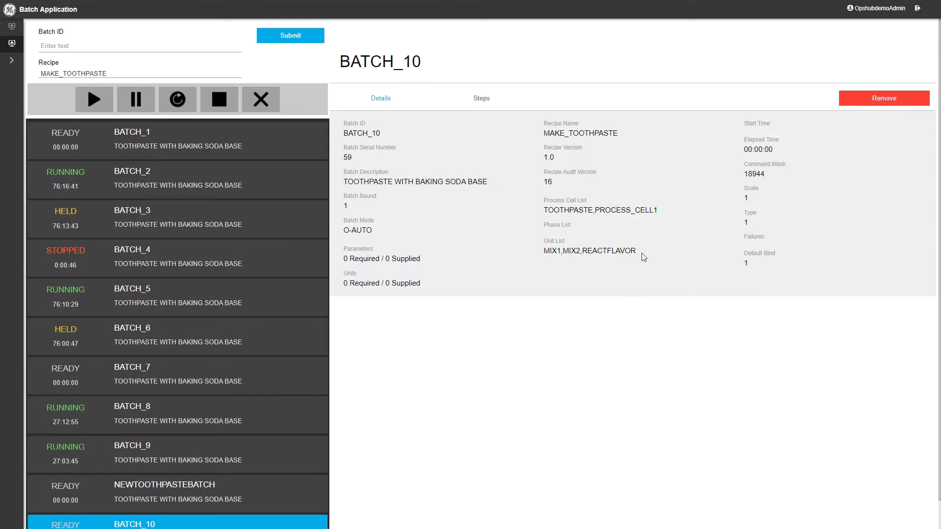
mouse_move(576, 260)
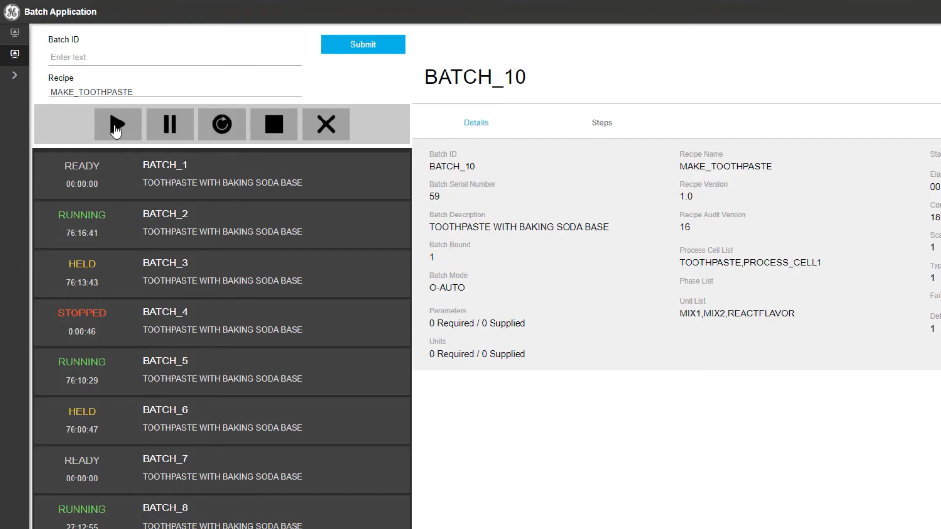
Request starting BATCH_10 and submit the BatchExecutive e-signature credentials
click(116, 124)
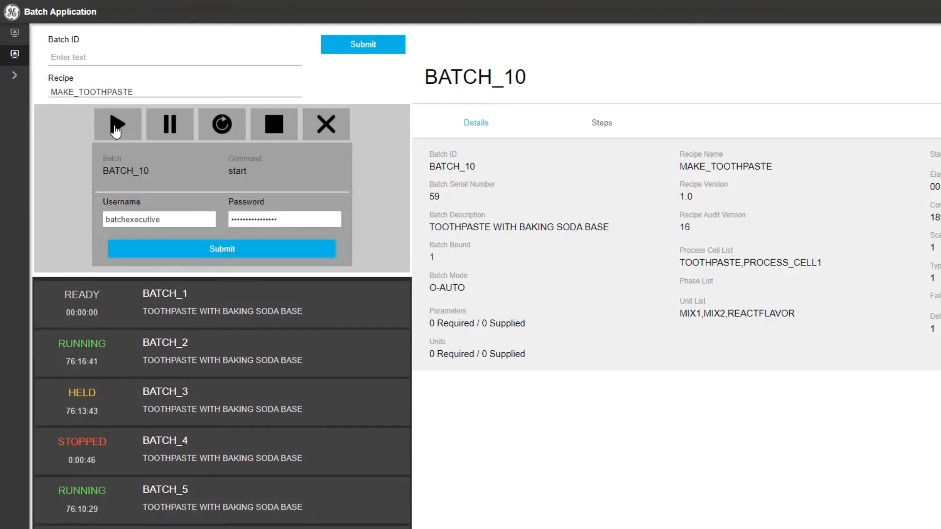
mouse_move(118, 158)
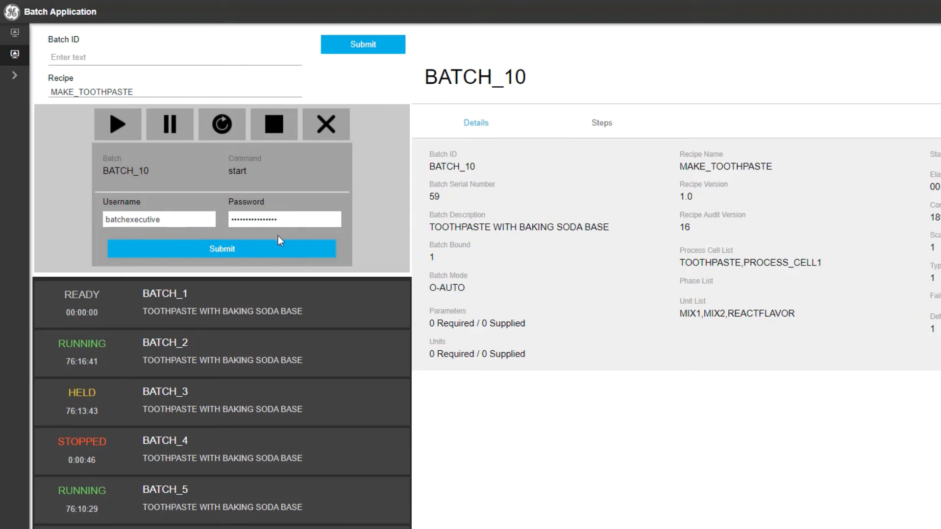
click(222, 249)
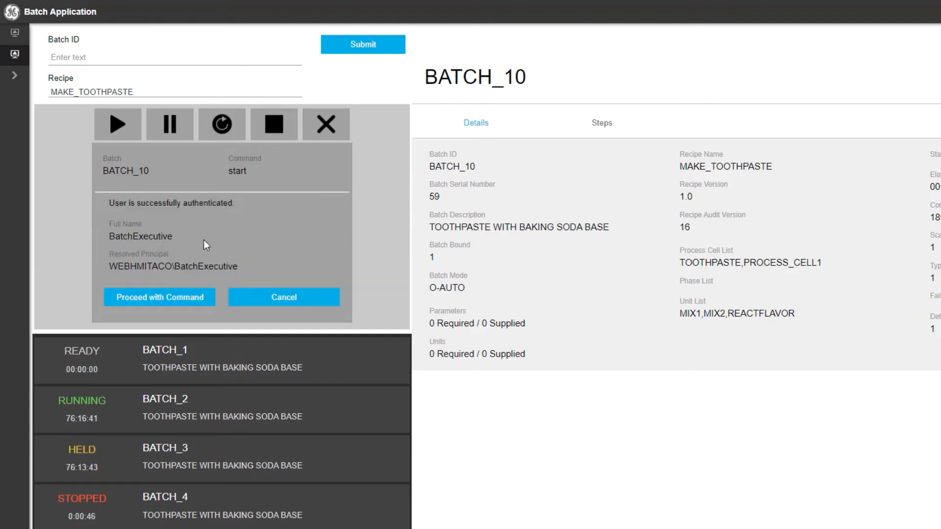
mouse_move(237, 207)
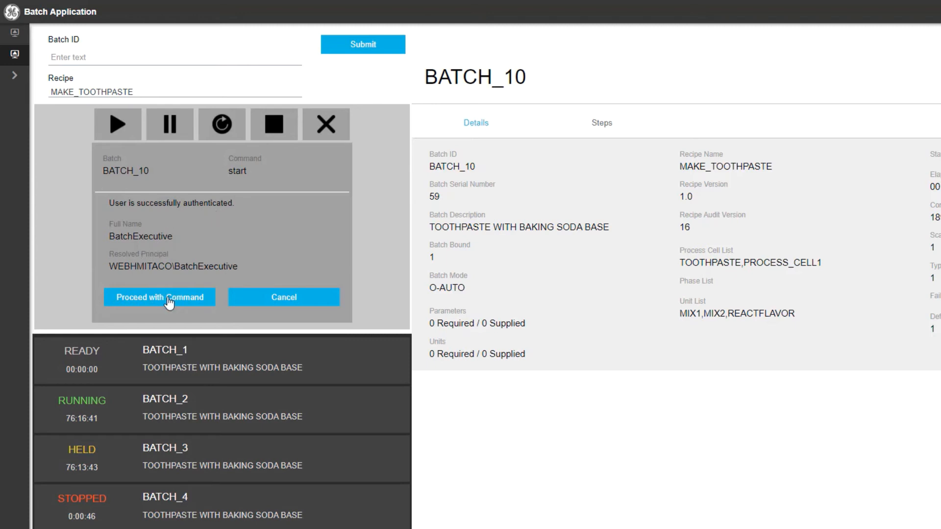
Proceed with the start command so BATCH_10 shows RUNNING from 9/3/2020 13:13:53
click(158, 297)
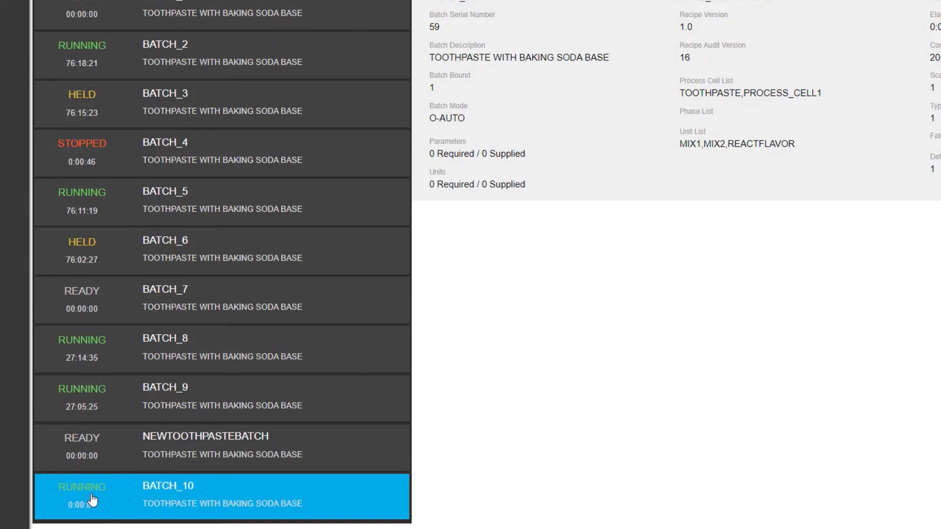
mouse_move(119, 500)
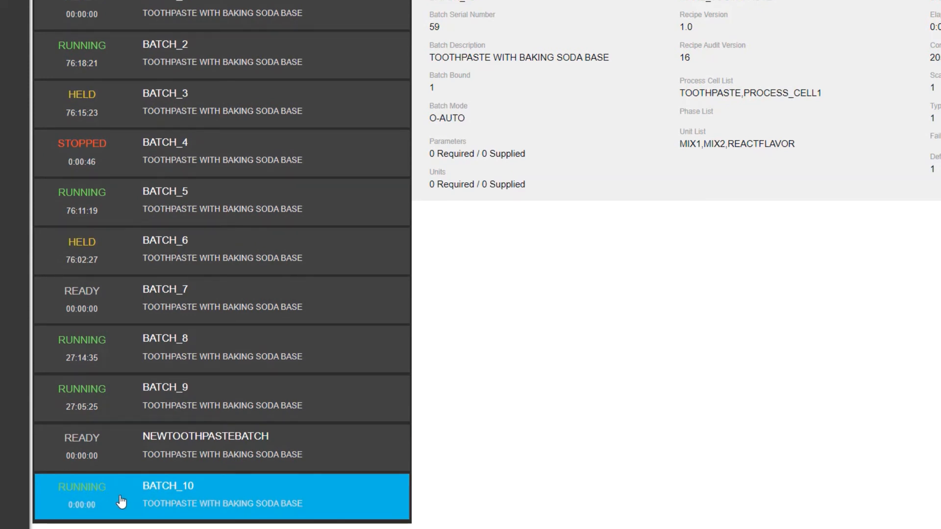
mouse_move(126, 495)
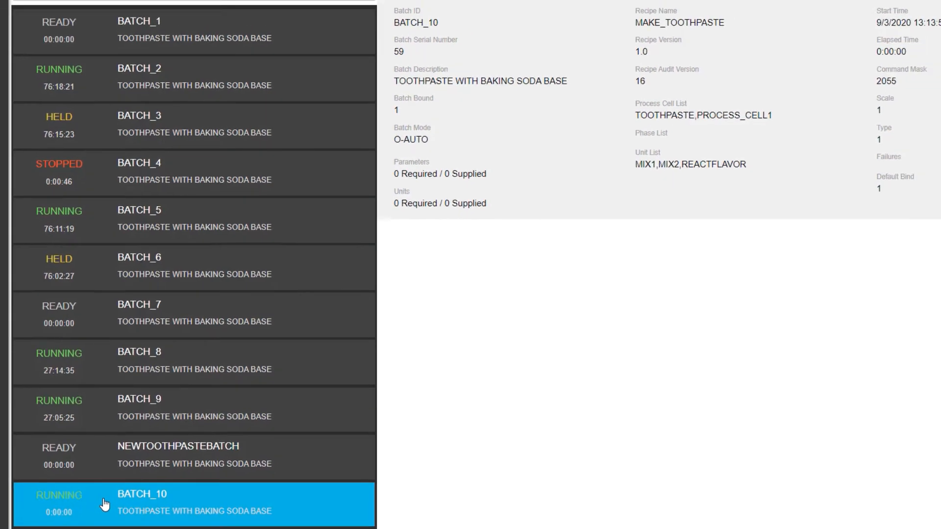
click(141, 504)
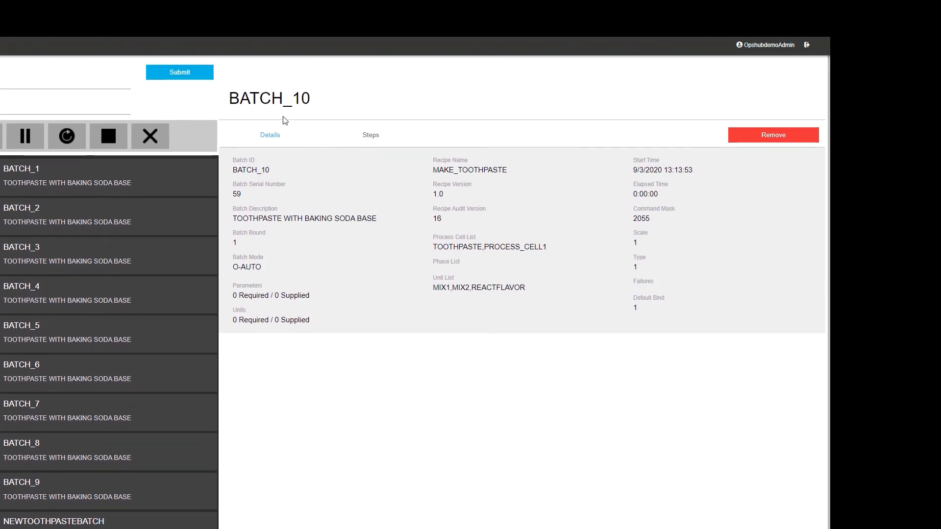
mouse_move(338, 123)
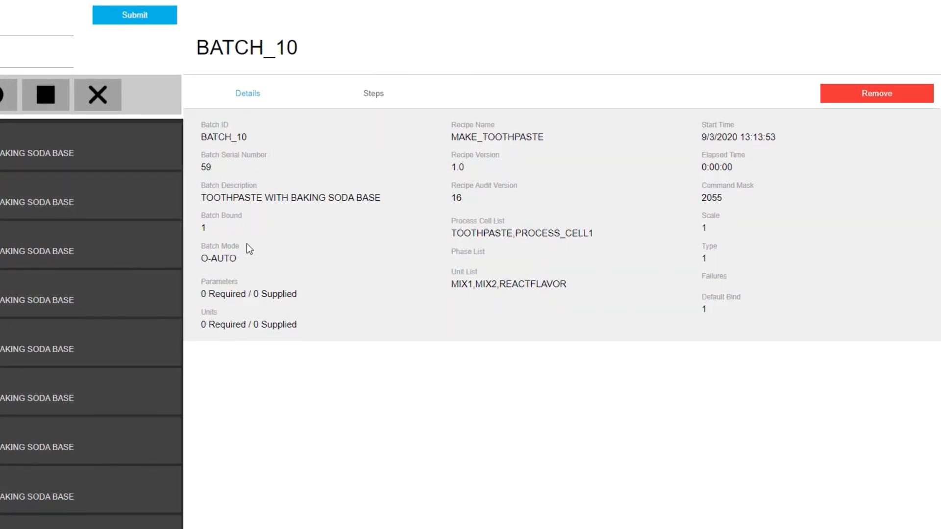
mouse_move(374, 94)
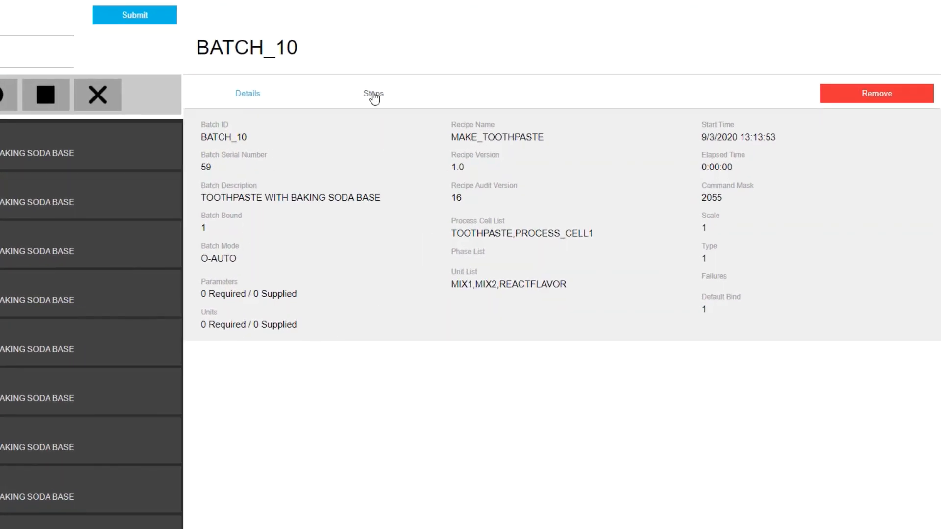
Show BATCH_10's step breakdown from BASE:1 and MAKE_BASE:1 down to ADDITIVE:1
click(373, 93)
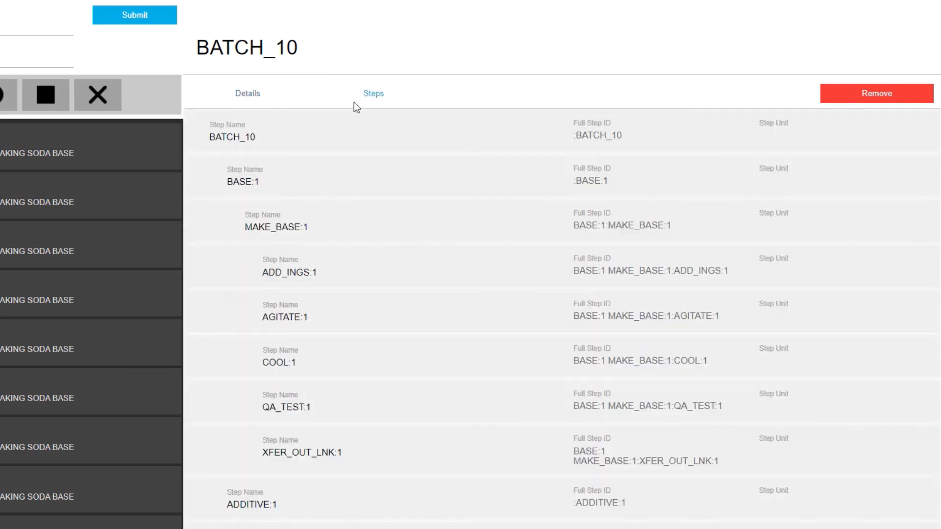
mouse_move(283, 143)
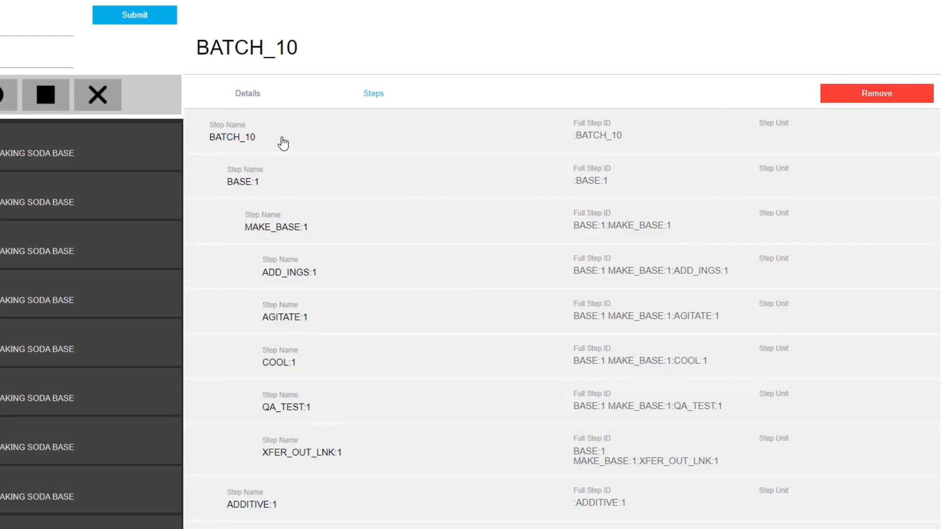